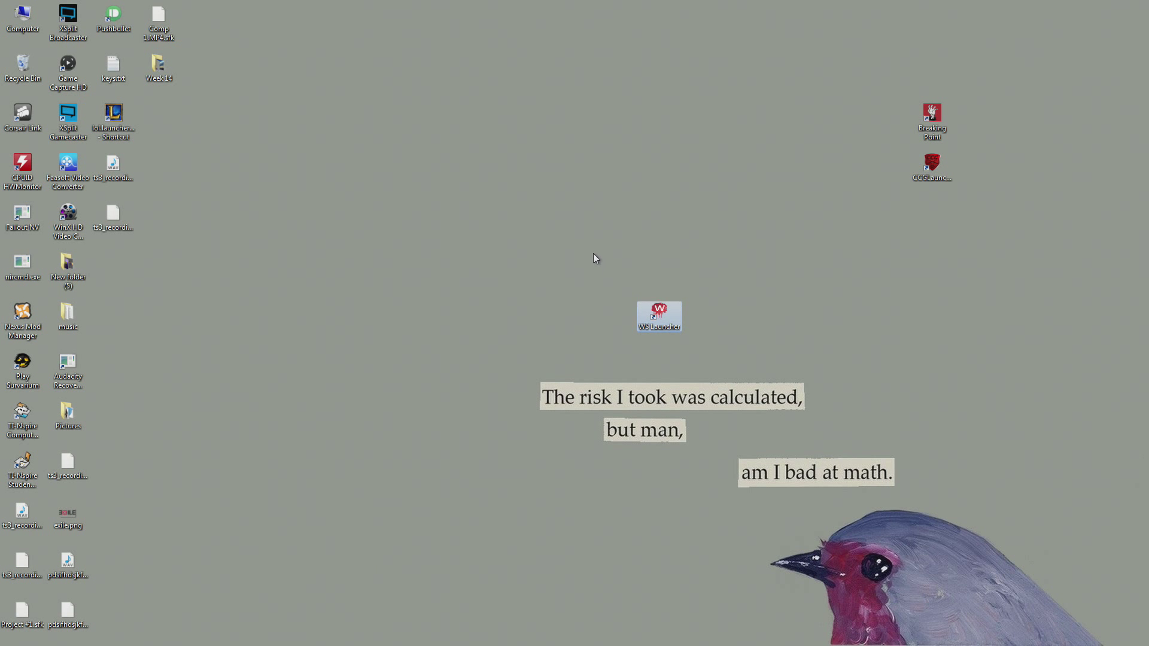
pyautogui.moveTo(850, 459)
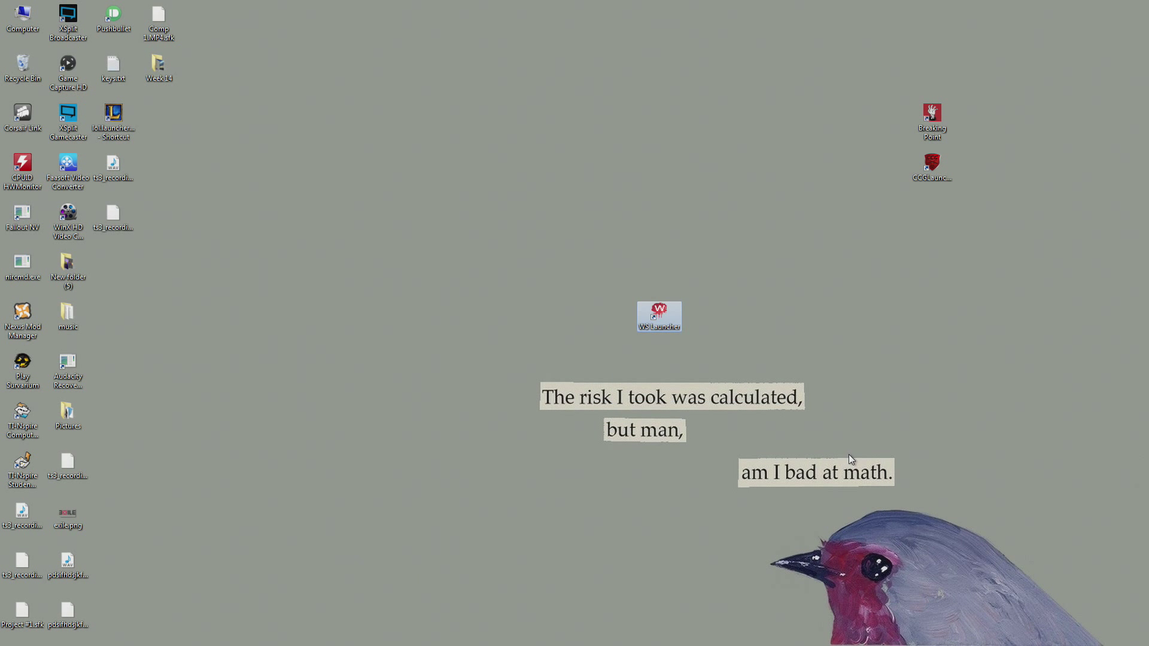
# - Select the WS Launcher shortcut on the desktop
pyautogui.click(614, 573)
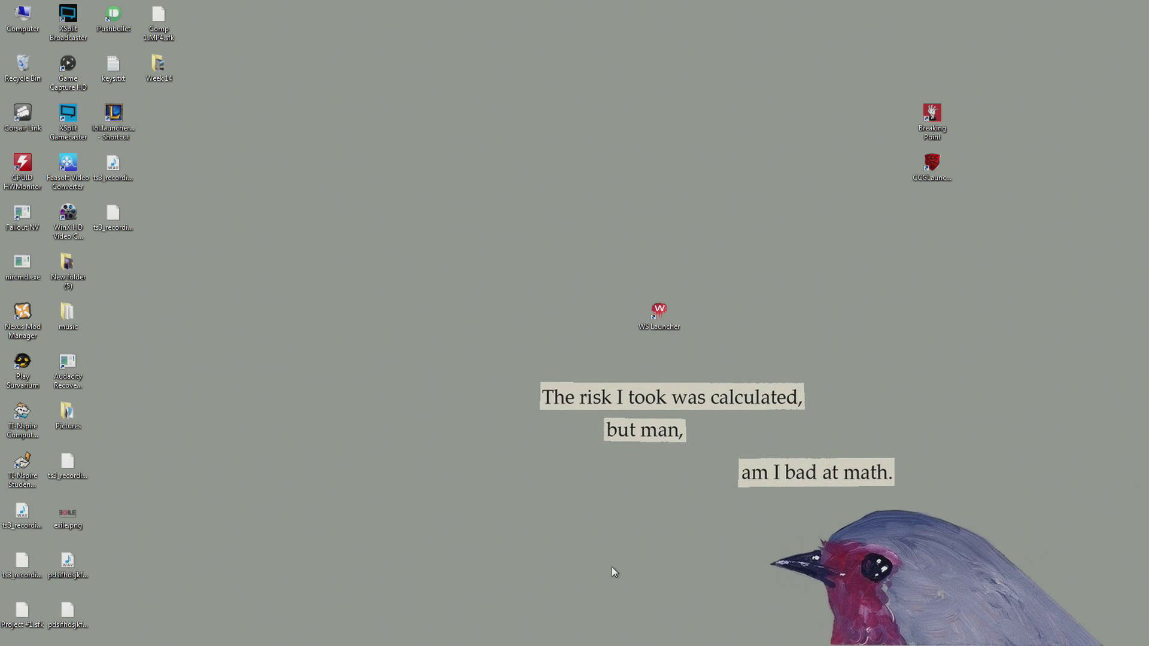
pyautogui.click(659, 311)
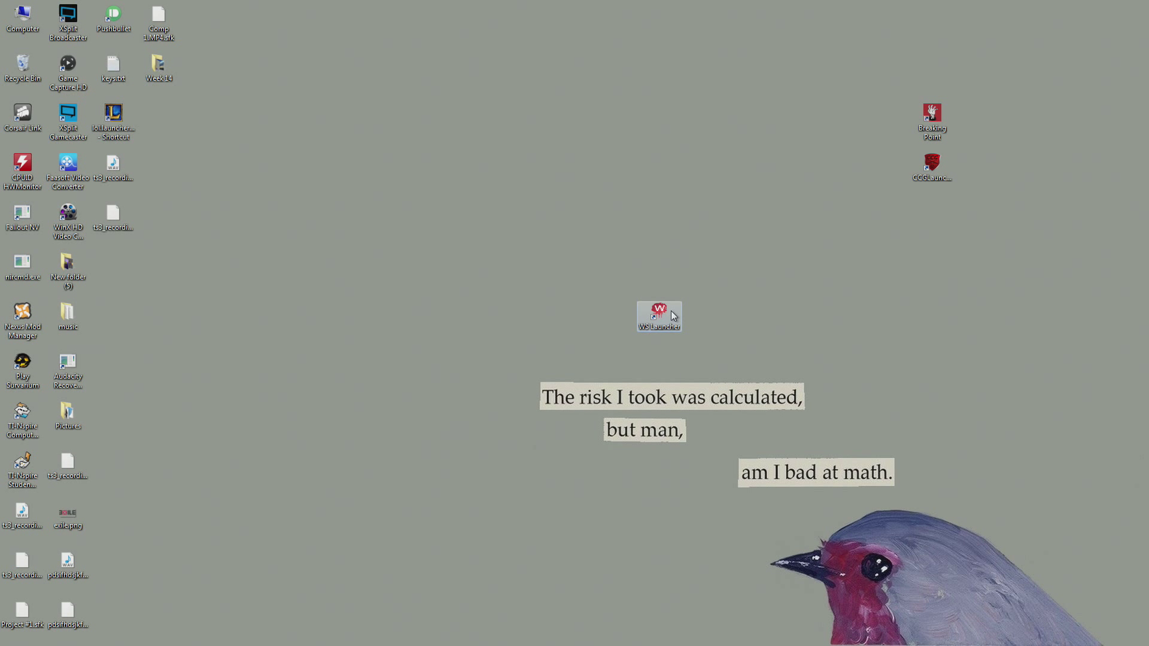
pyautogui.moveTo(663, 311)
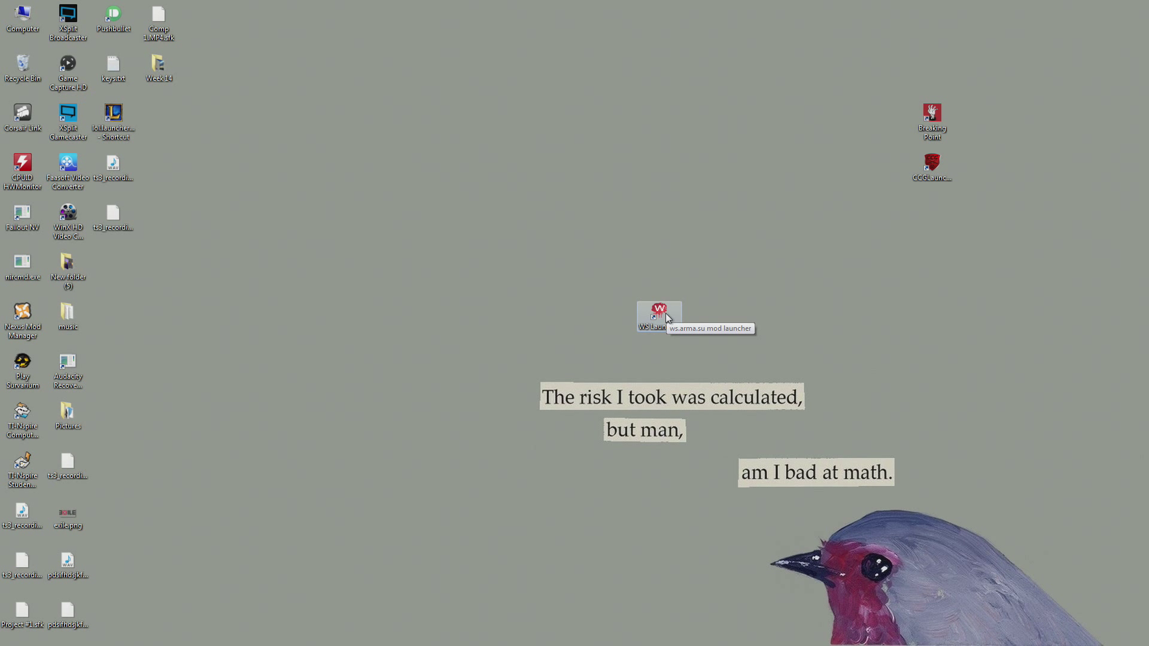
pyautogui.moveTo(642, 330)
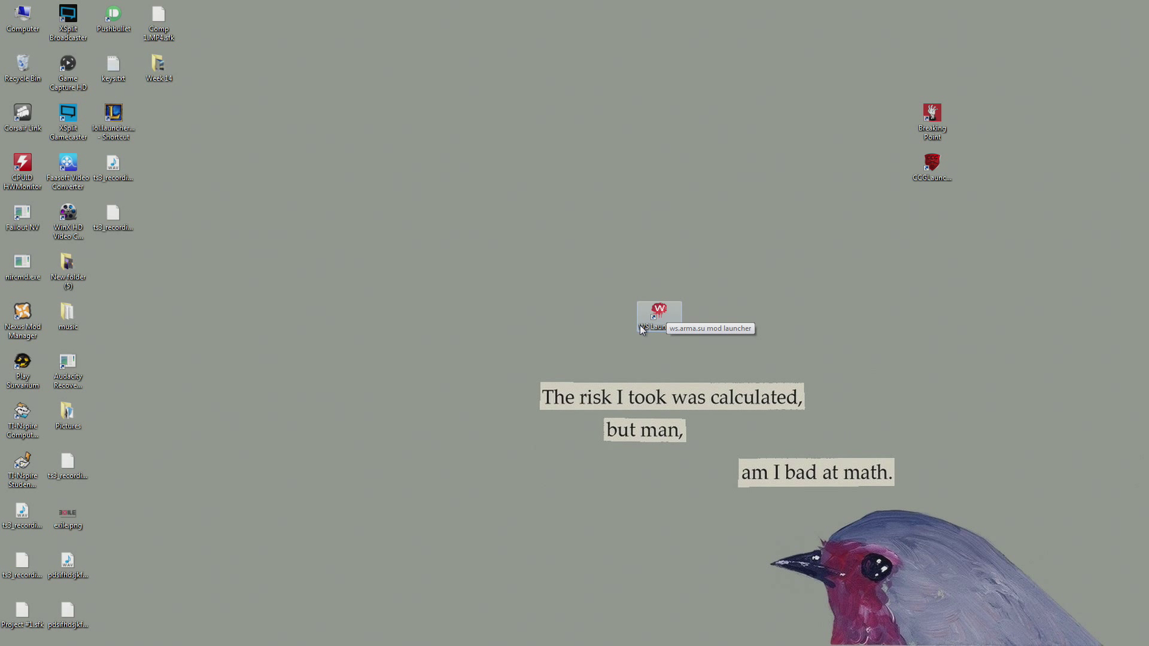
pyautogui.moveTo(661, 302)
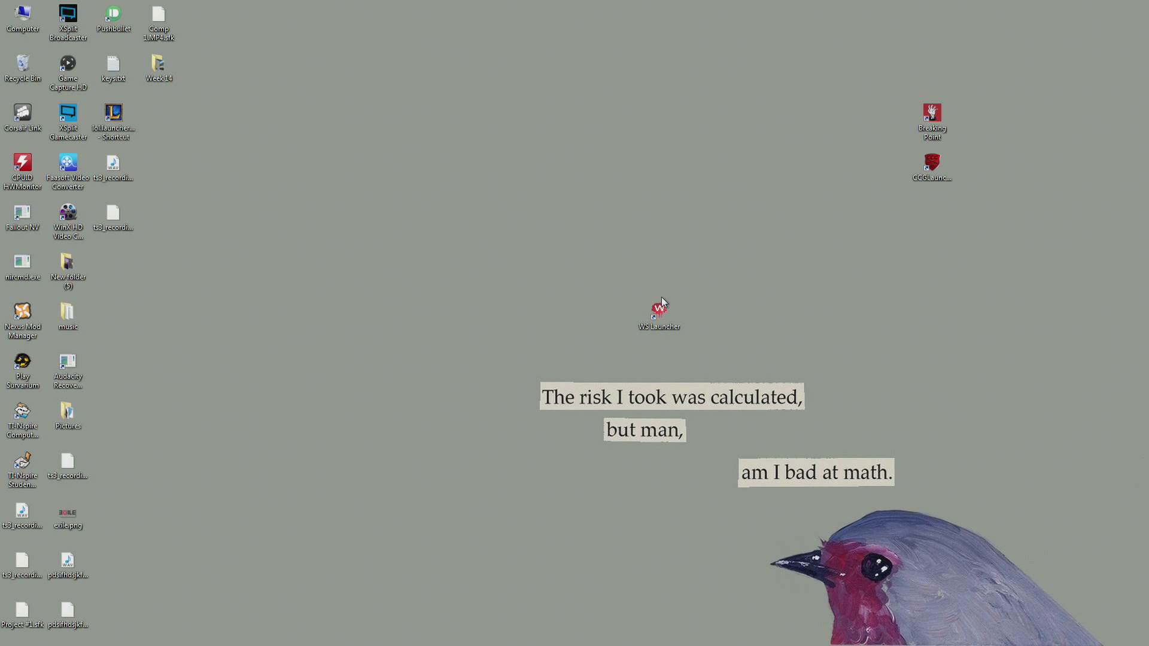
pyautogui.moveTo(681, 327)
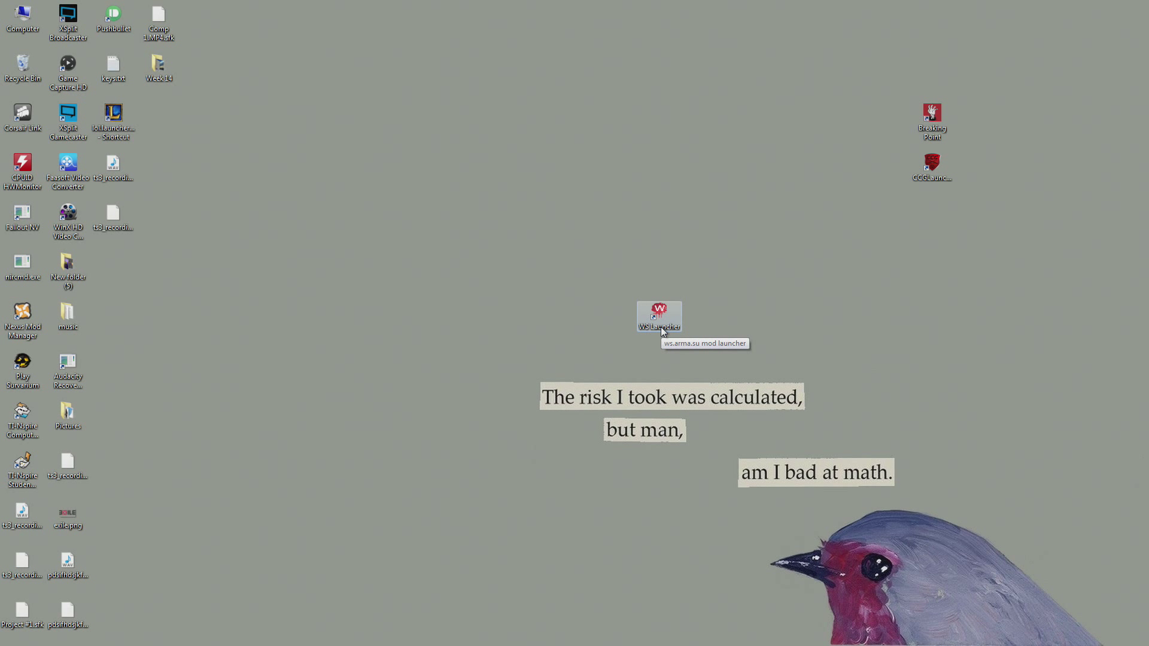
pyautogui.moveTo(735, 347)
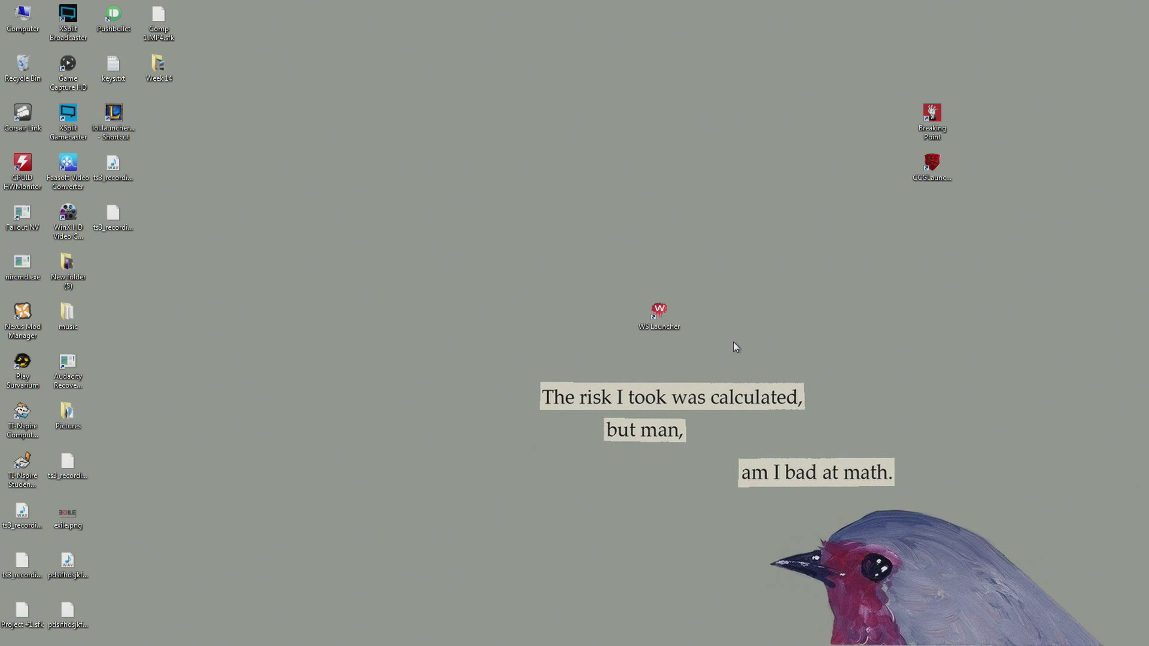
pyautogui.moveTo(657, 313)
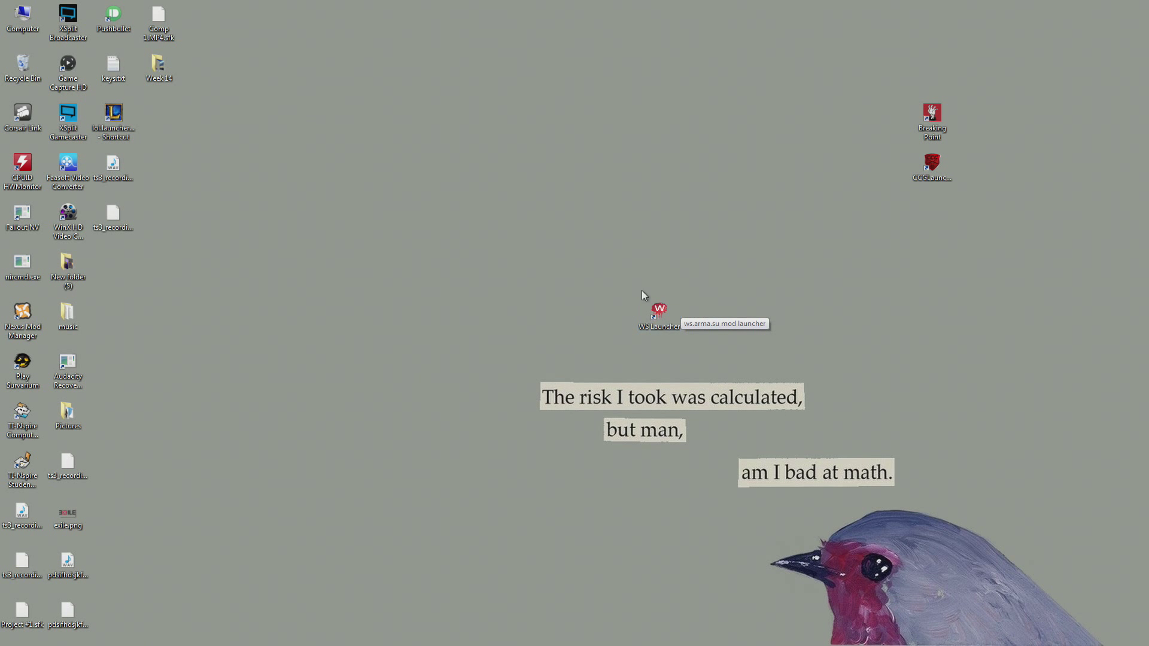
pyautogui.moveTo(858, 140)
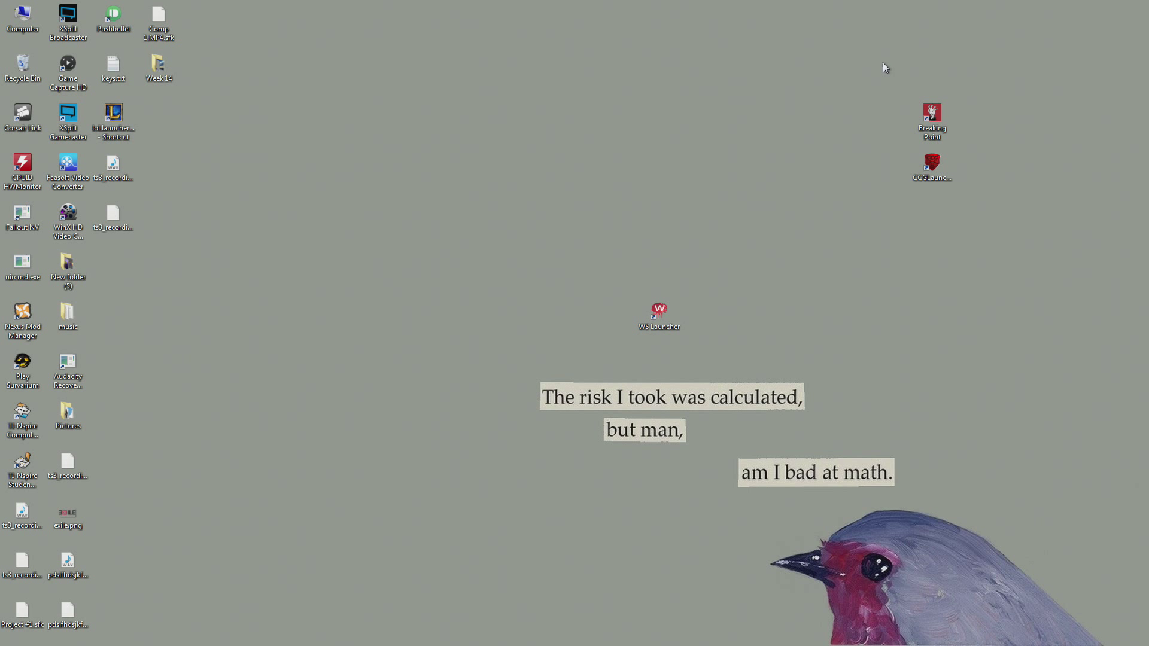
pyautogui.moveTo(885, 67); pyautogui.dragTo(1008, 235)
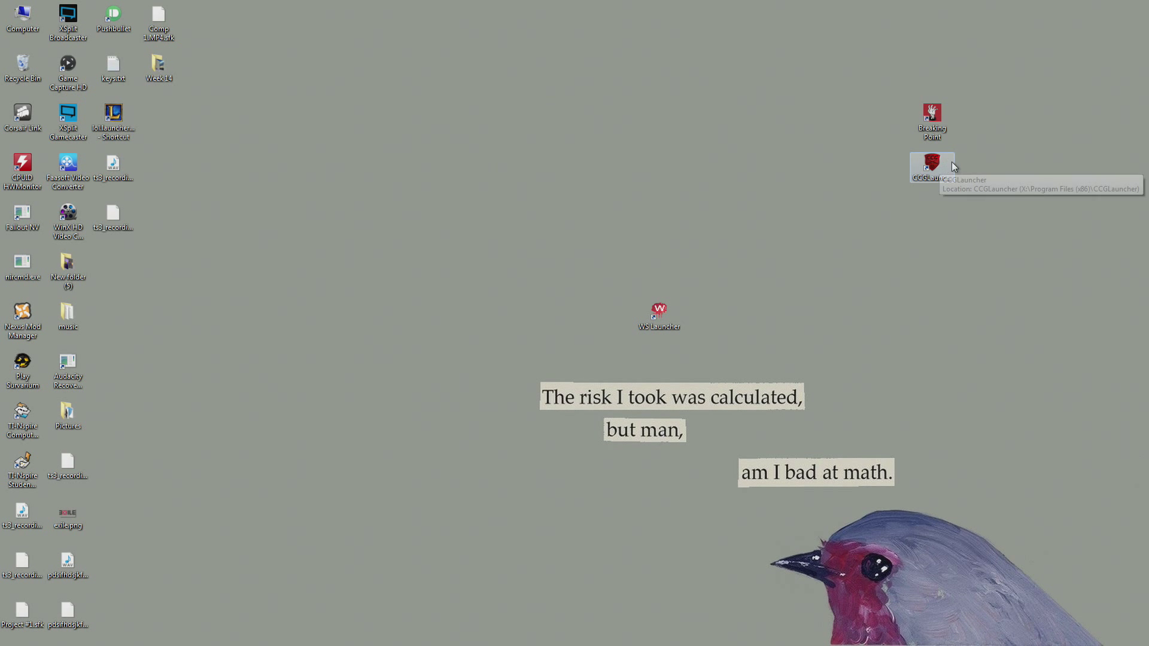
pyautogui.moveTo(620, 301)
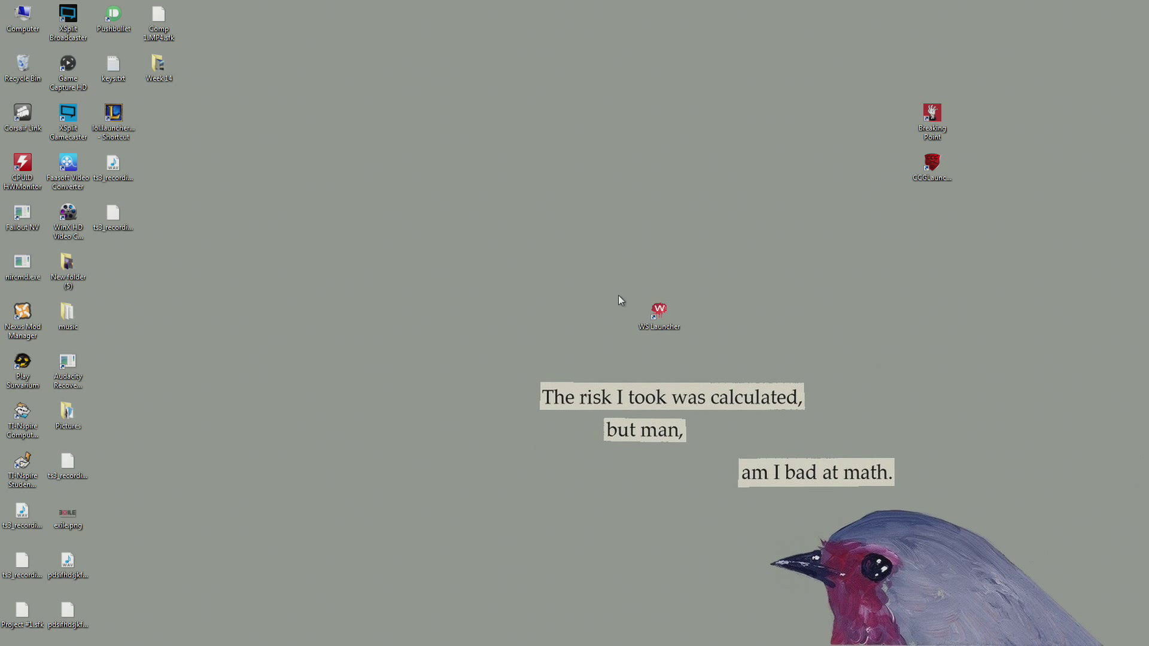
pyautogui.moveTo(585, 278)
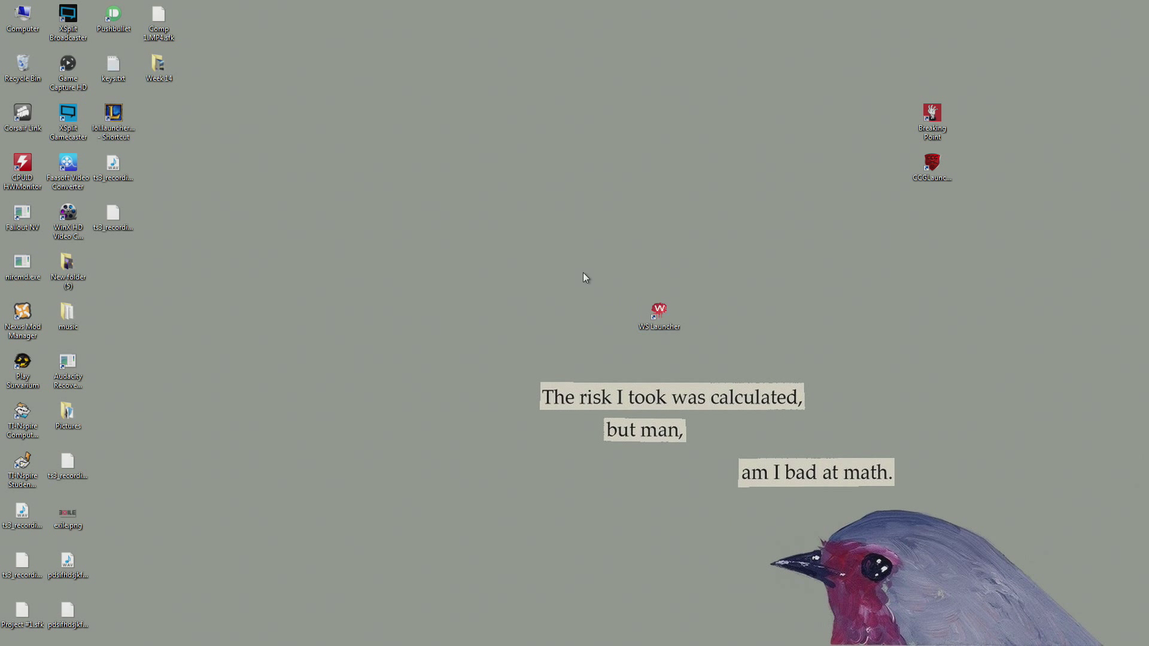
pyautogui.moveTo(689, 386)
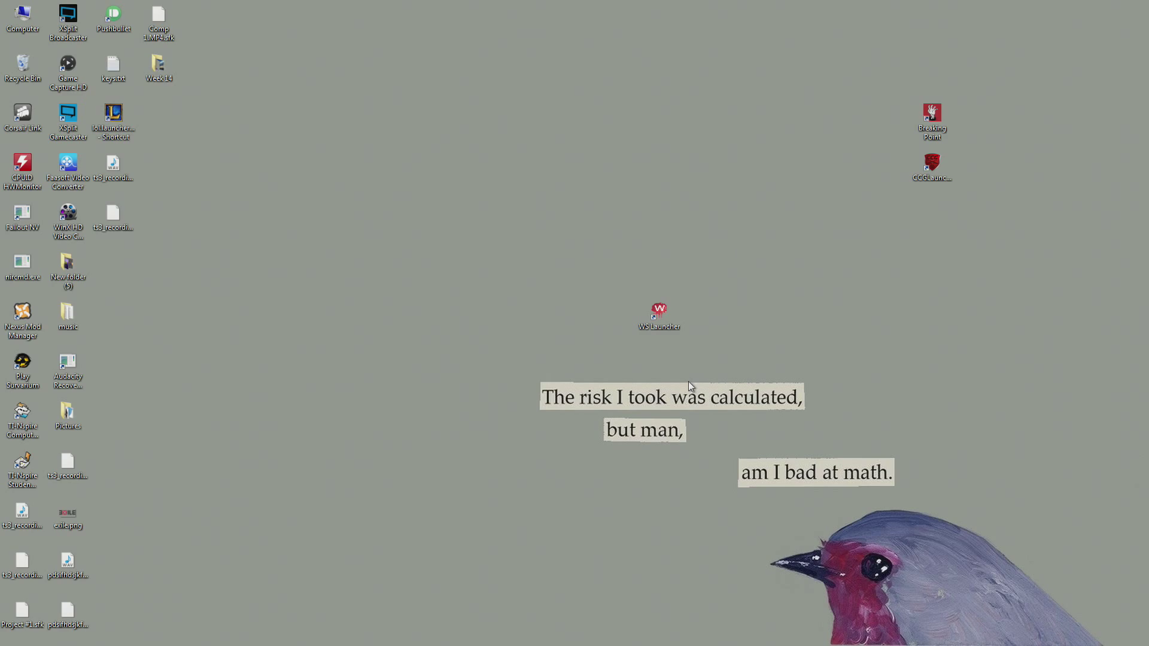
pyautogui.doubleClick(657, 311)
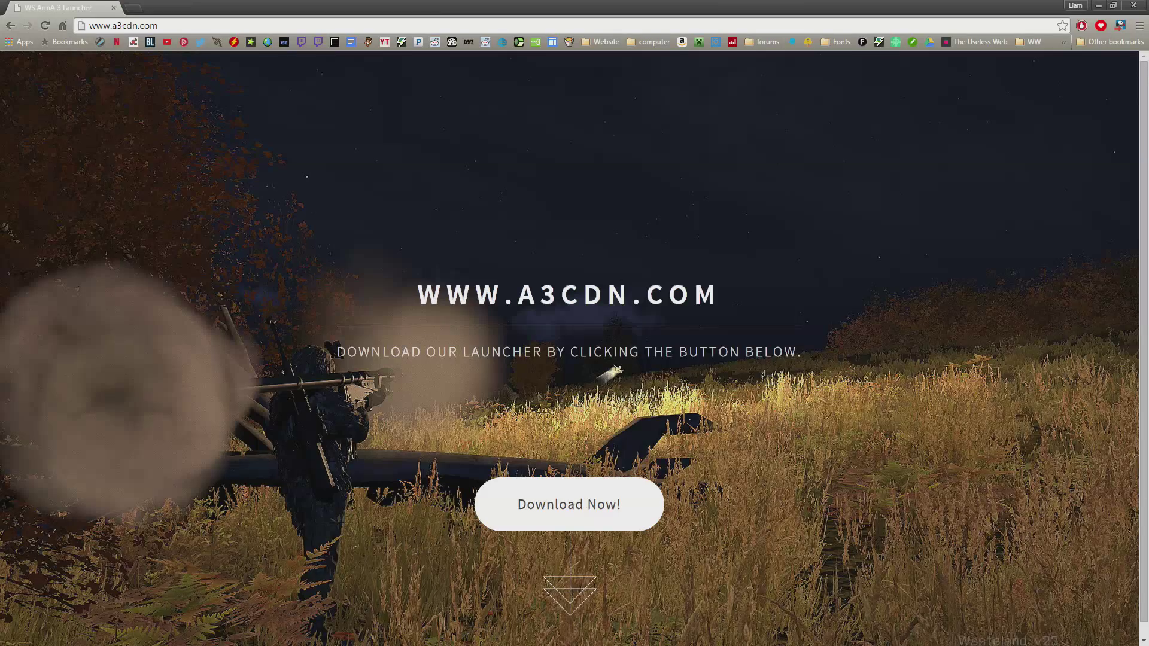
pyautogui.click(120, 25)
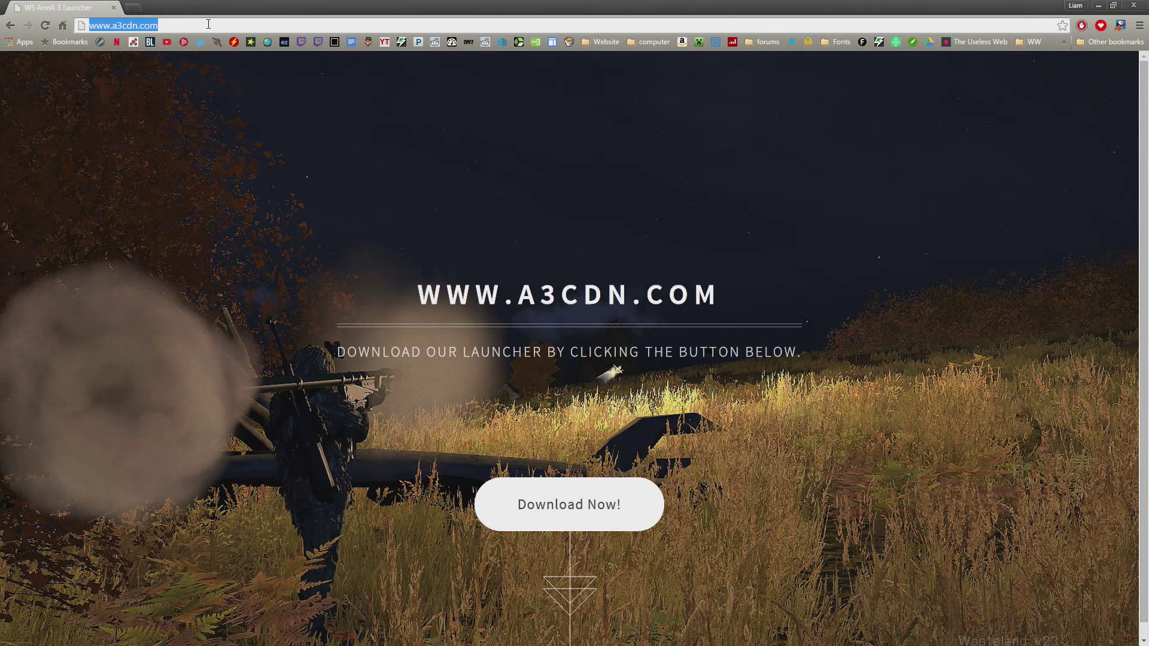
pyautogui.moveTo(568, 504)
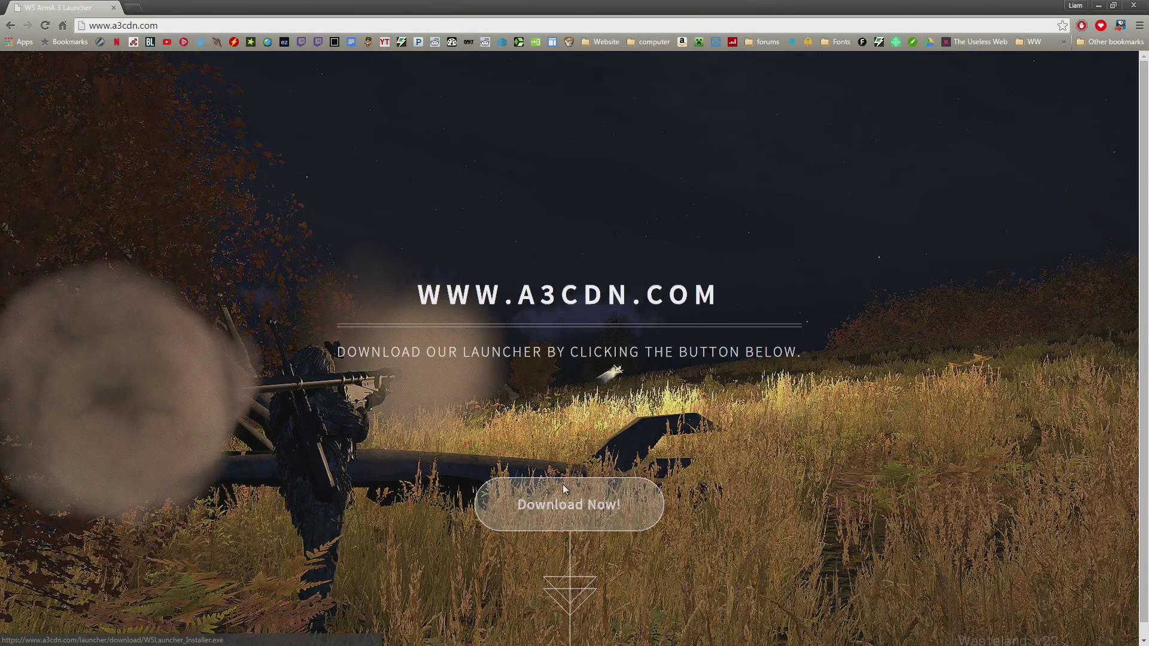
pyautogui.click(569, 504)
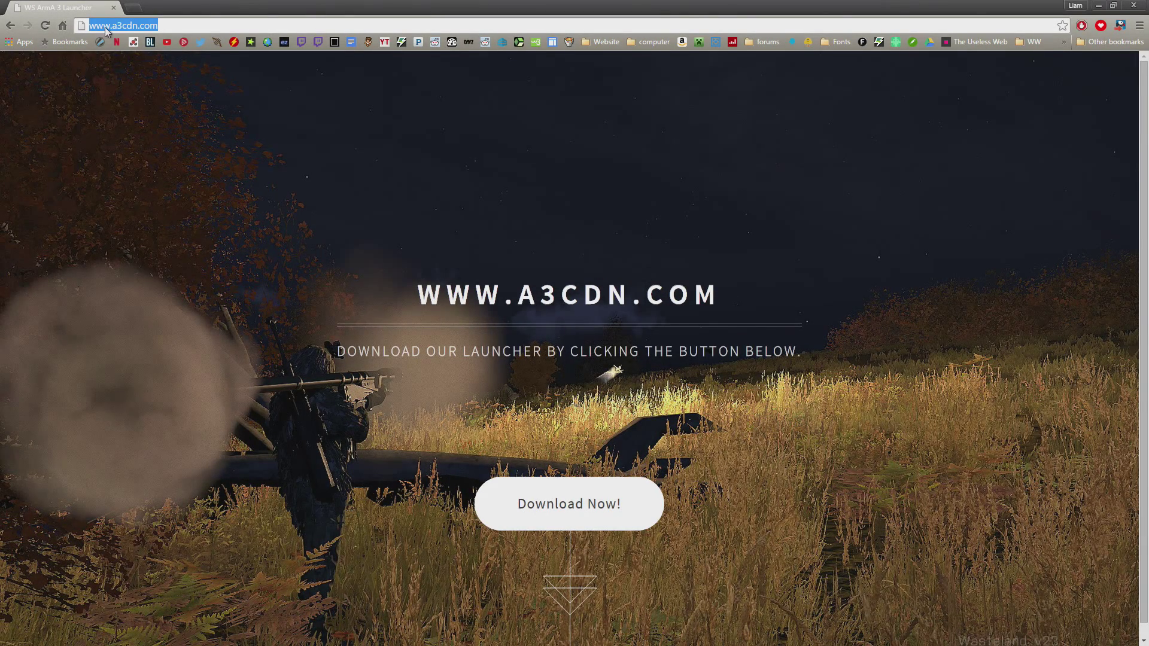
pyautogui.moveTo(783, 179)
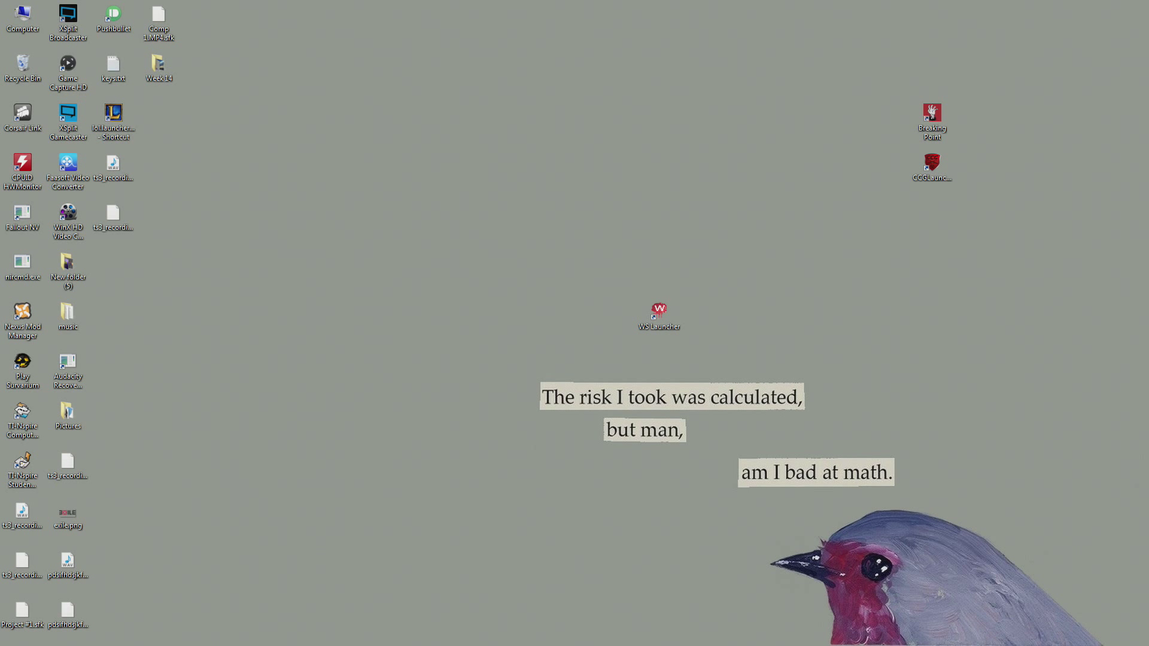
# - Launch WS Launcher and scroll down its Home changelog and Twitter feed
pyautogui.doubleClick(658, 308)
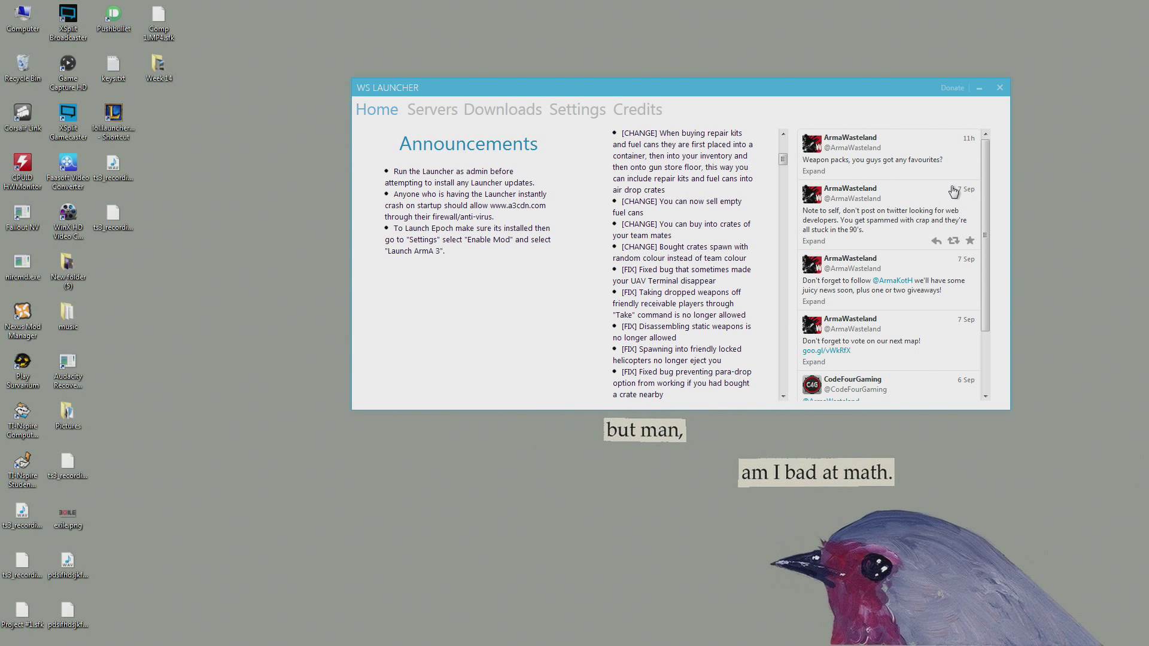
pyautogui.moveTo(757, 295)
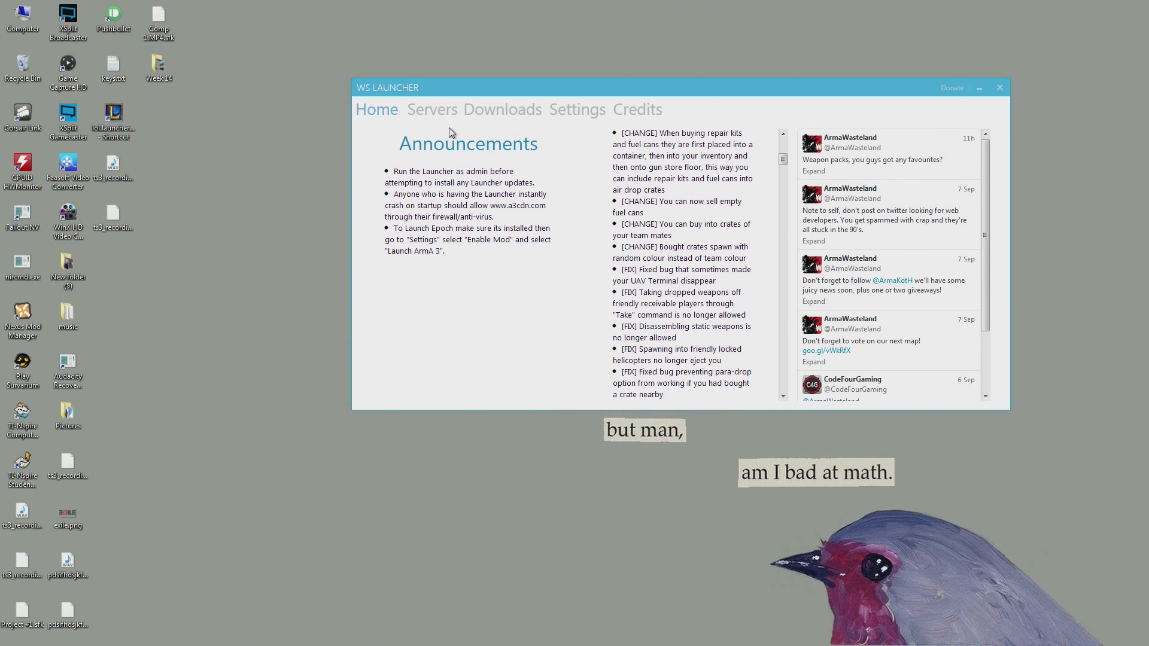
pyautogui.moveTo(497, 167)
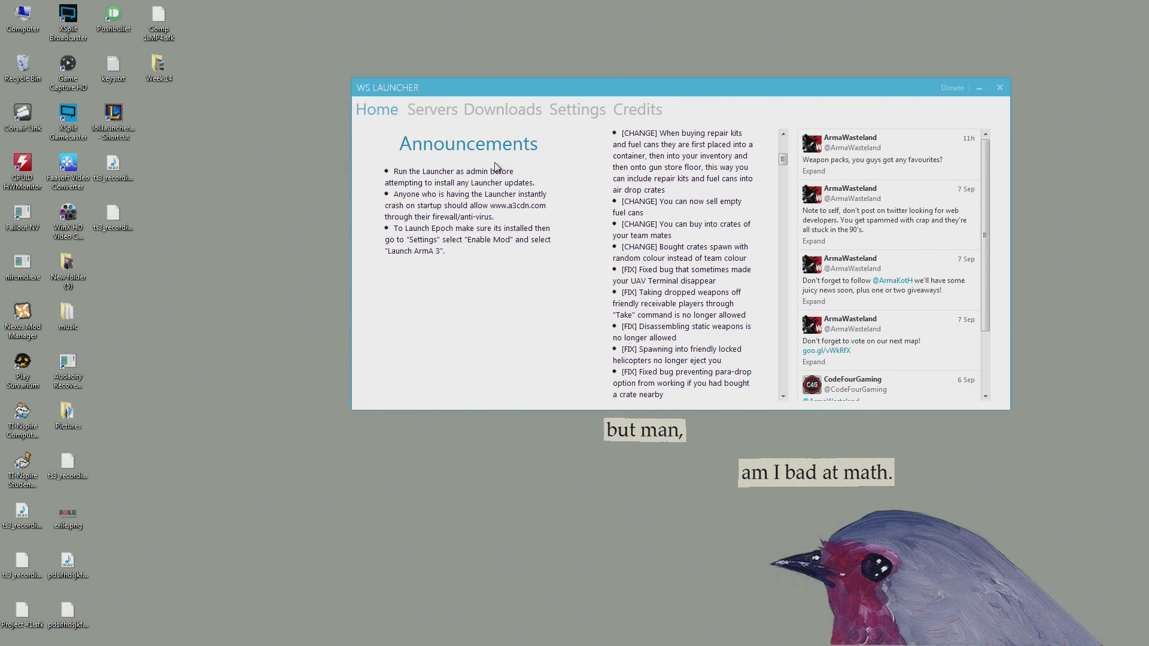
pyautogui.moveTo(636, 133)
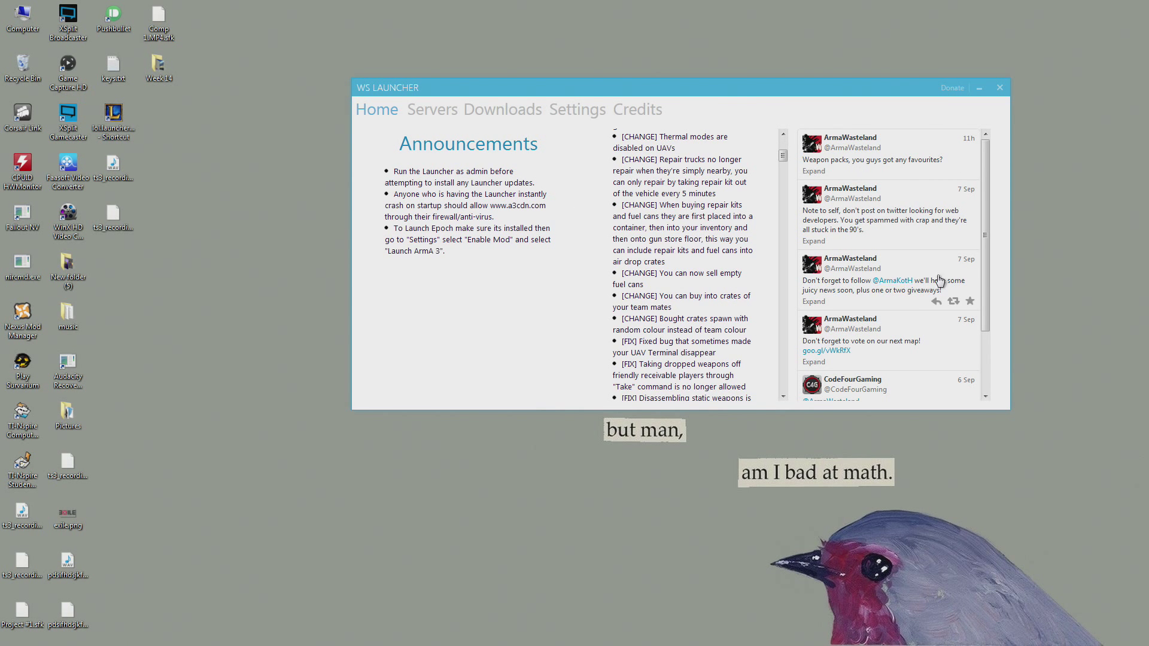
pyautogui.scroll(-3)
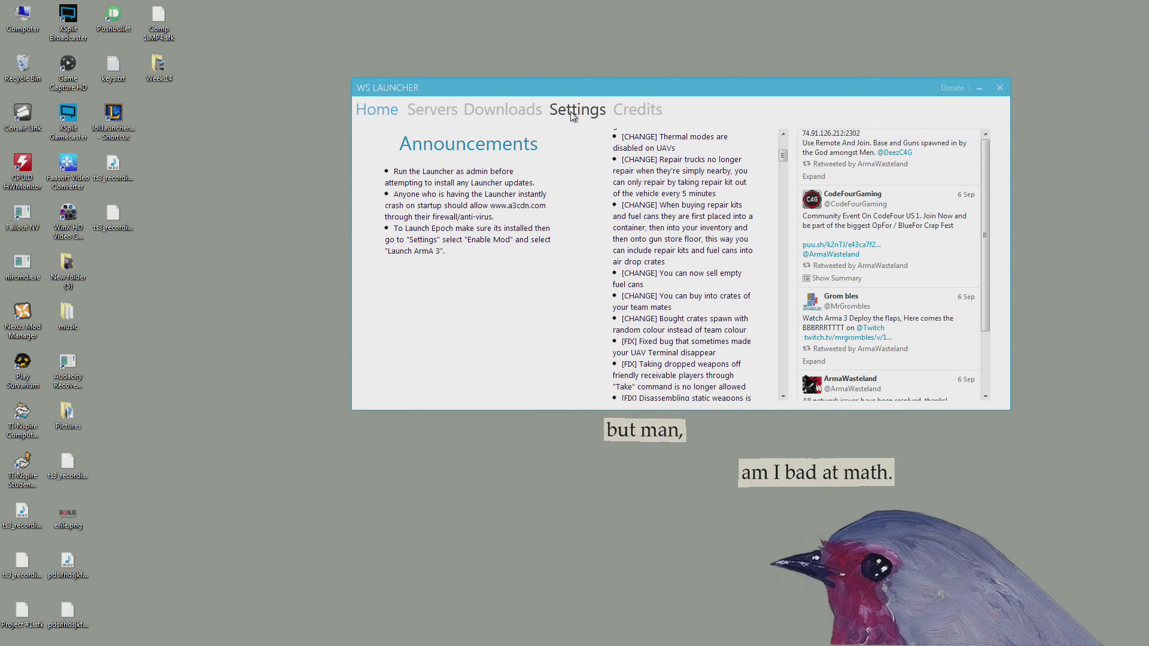
pyautogui.click(578, 109)
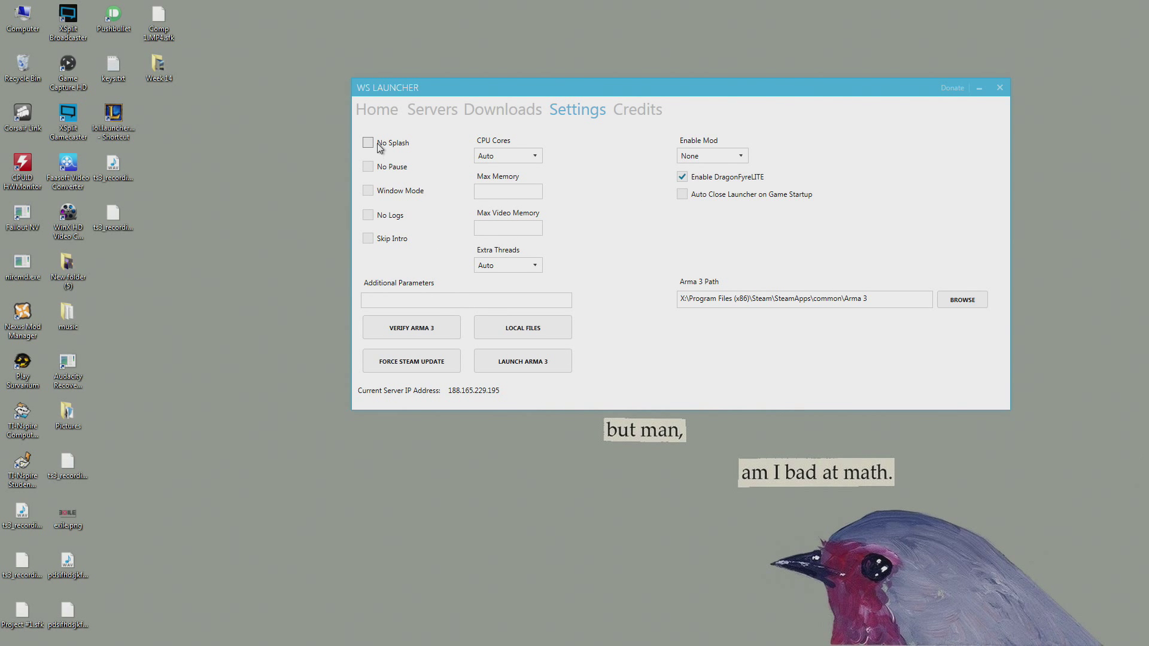
pyautogui.click(503, 109)
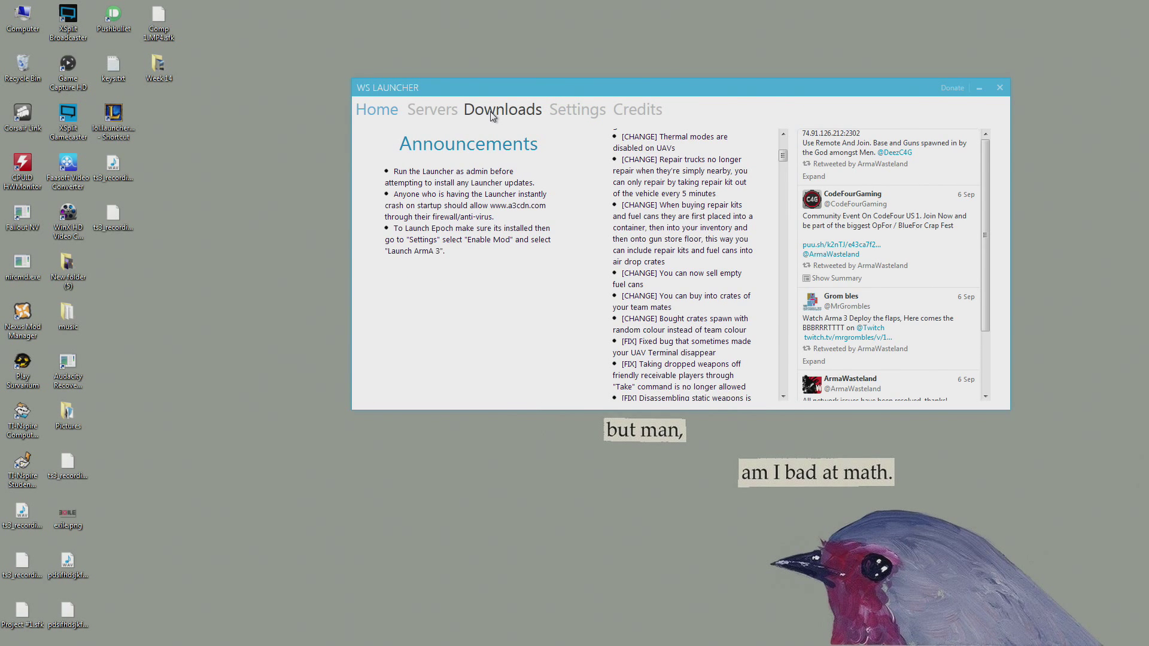
pyautogui.click(503, 109)
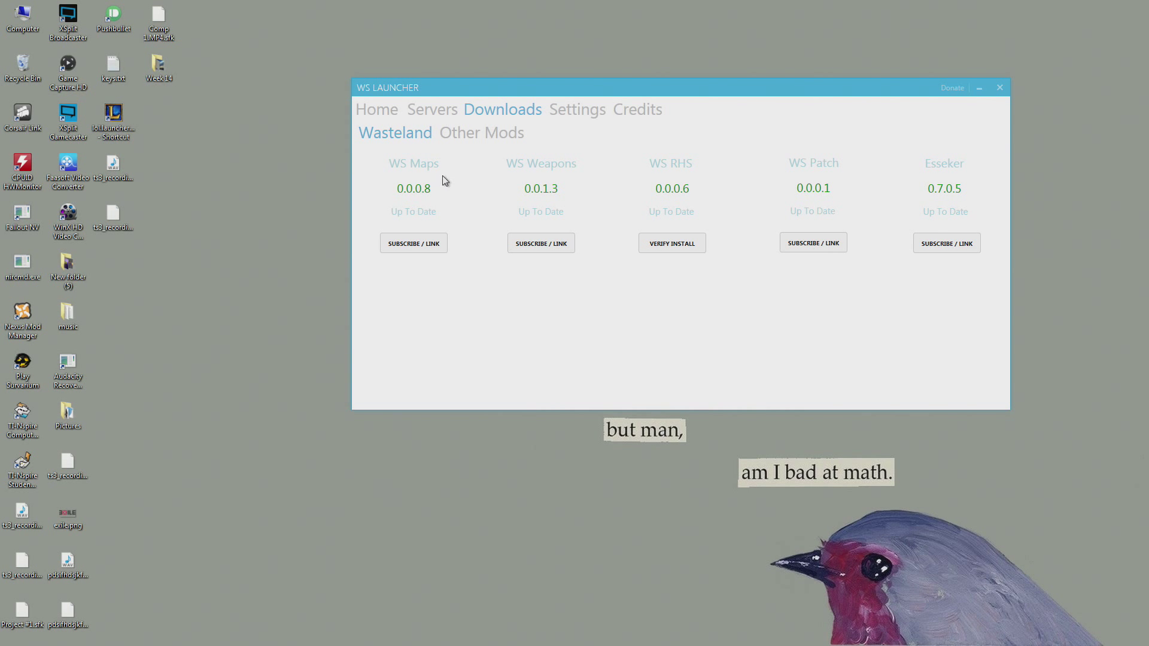
pyautogui.moveTo(601, 244)
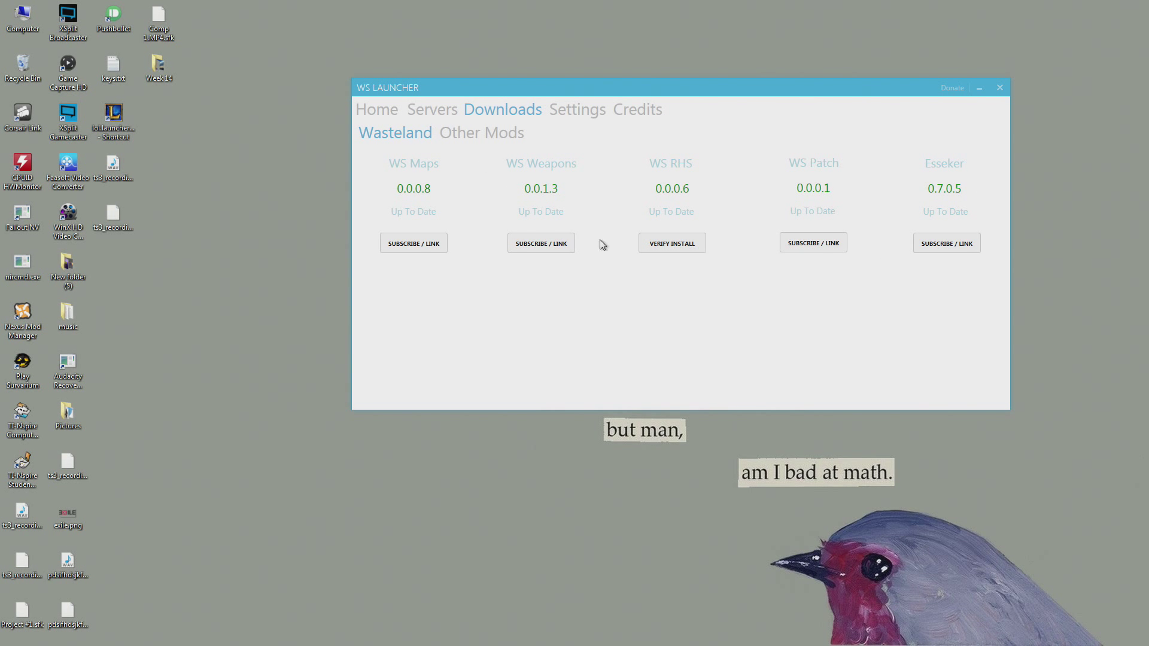
pyautogui.moveTo(592, 222)
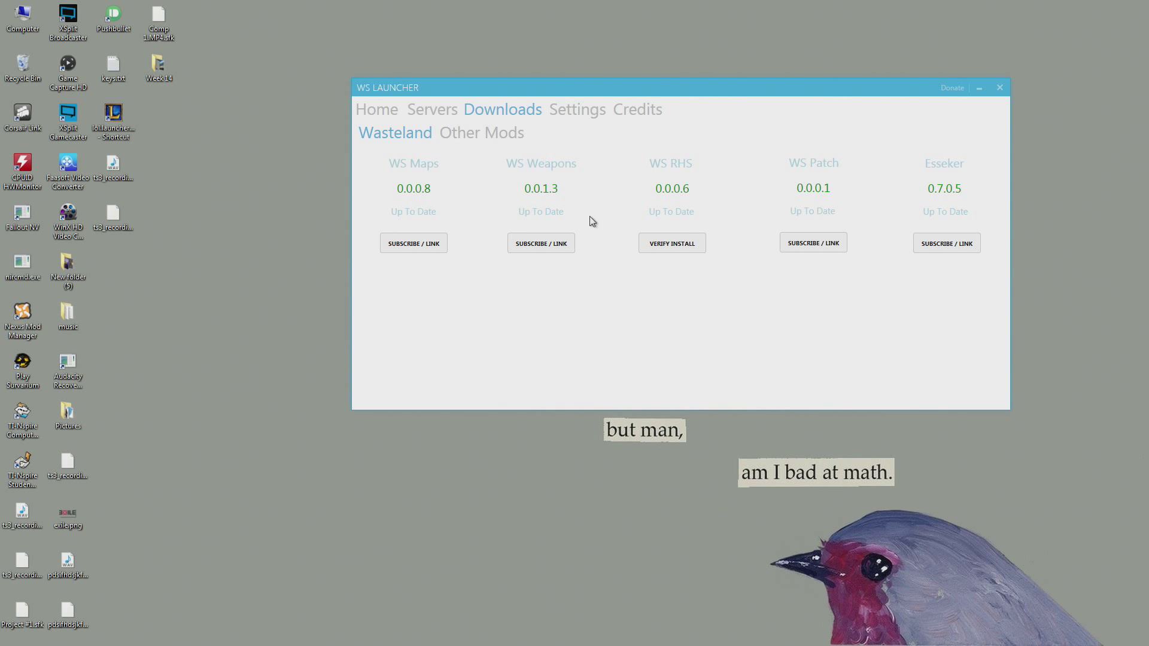
pyautogui.click(481, 133)
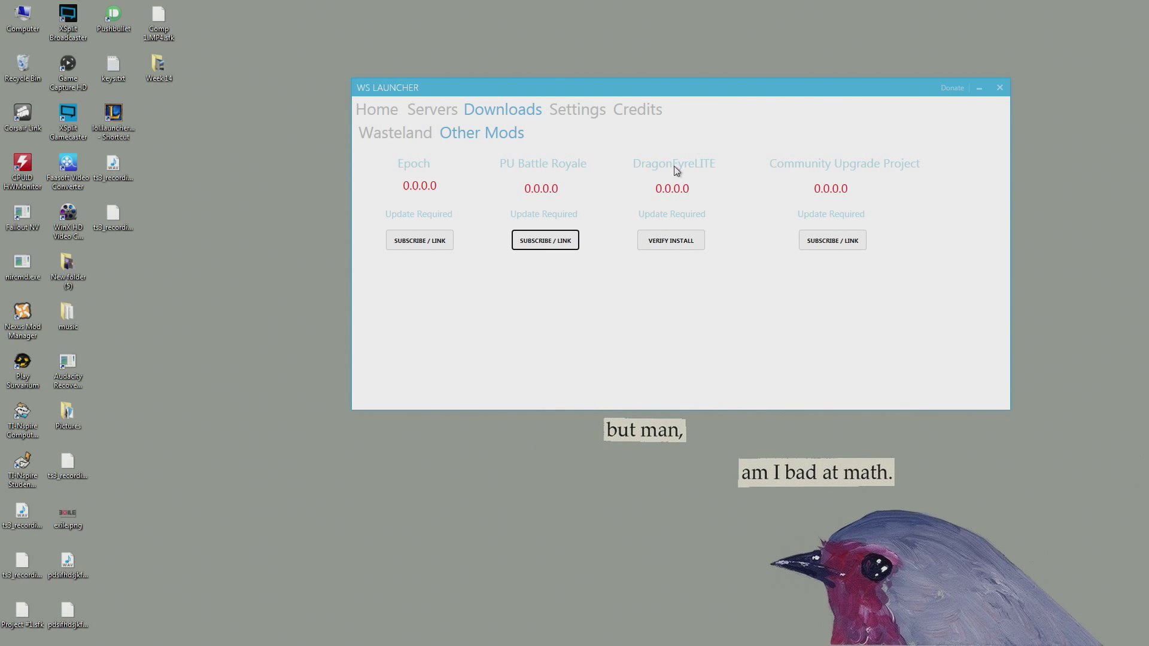
pyautogui.moveTo(419, 240)
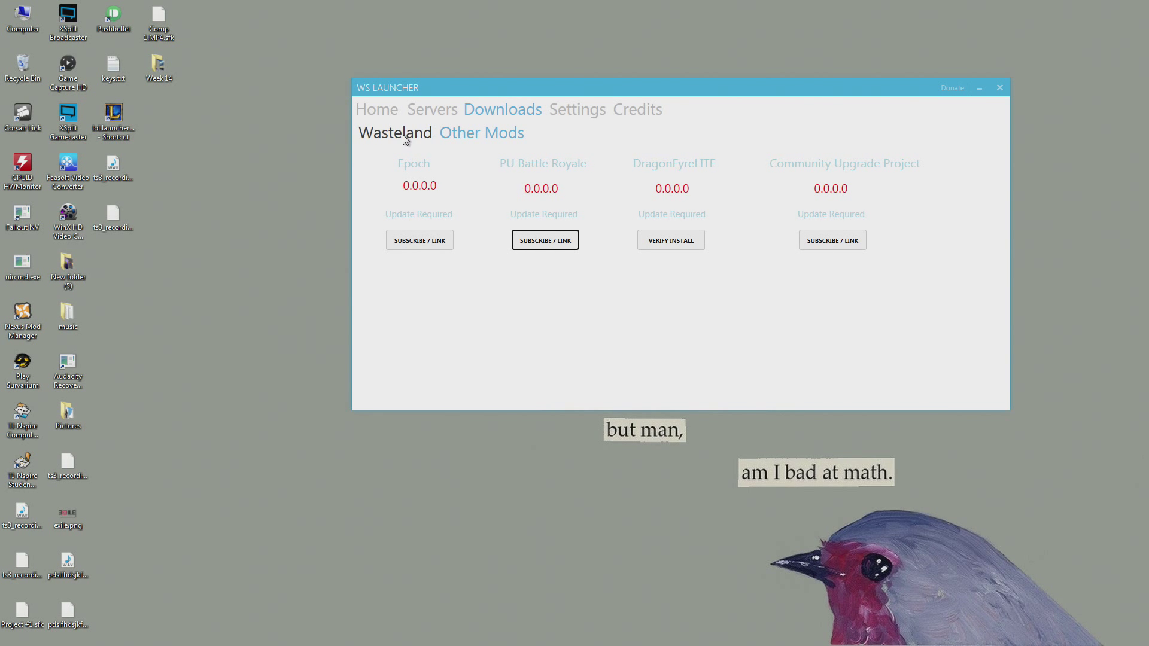
pyautogui.click(395, 133)
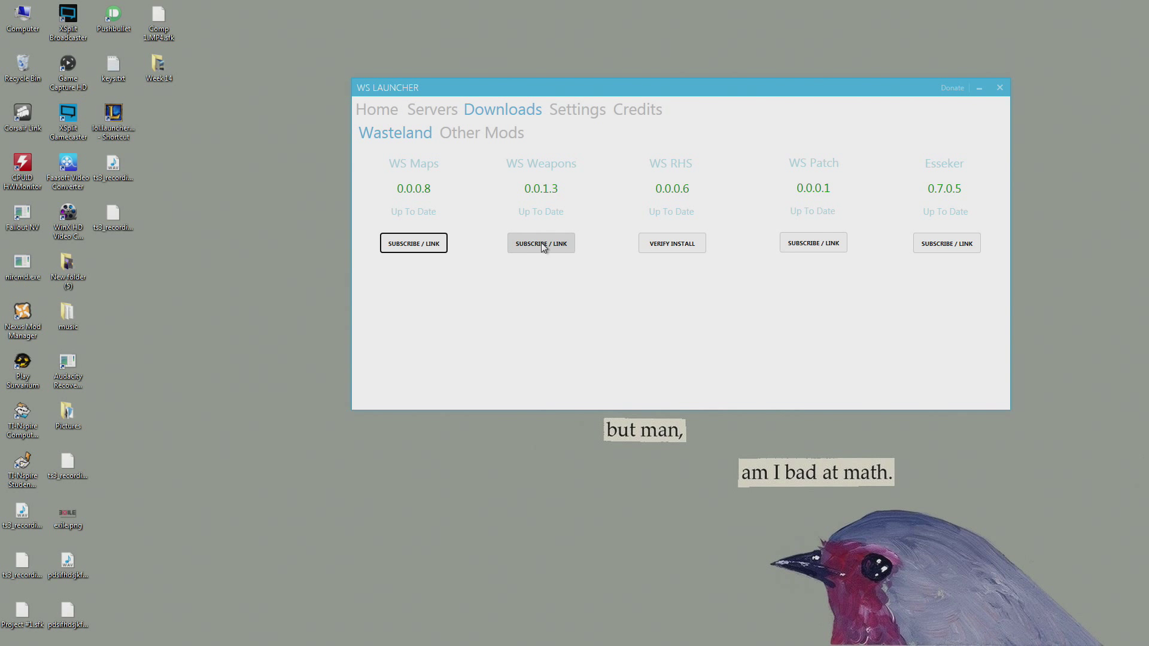
pyautogui.moveTo(601, 249)
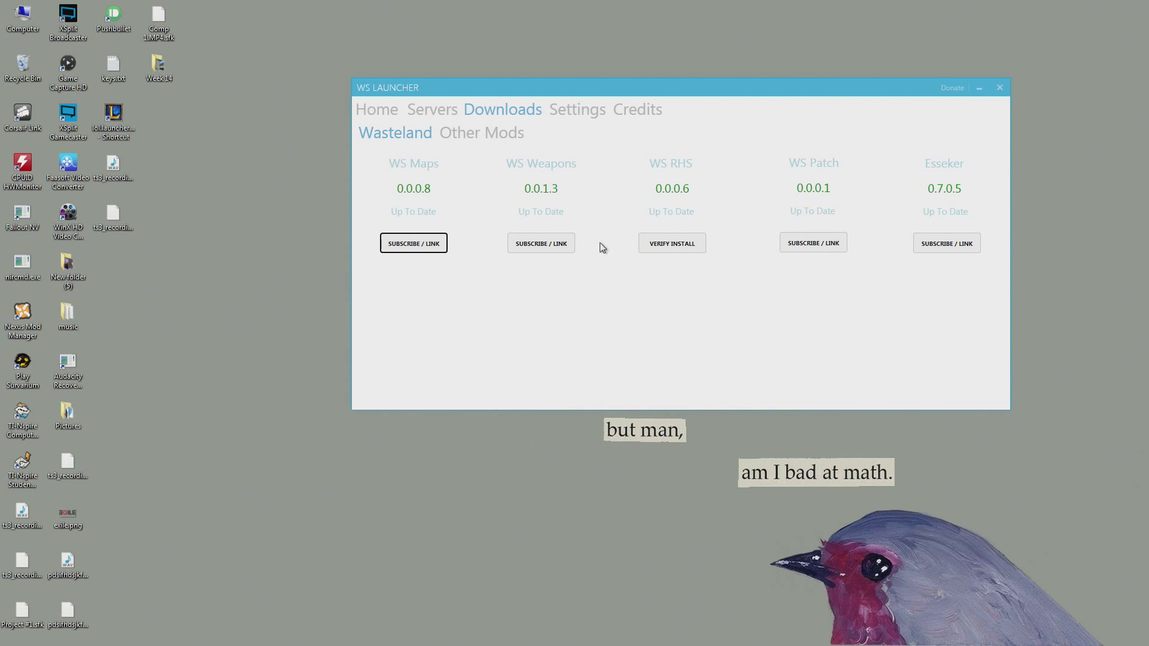
pyautogui.moveTo(636, 281)
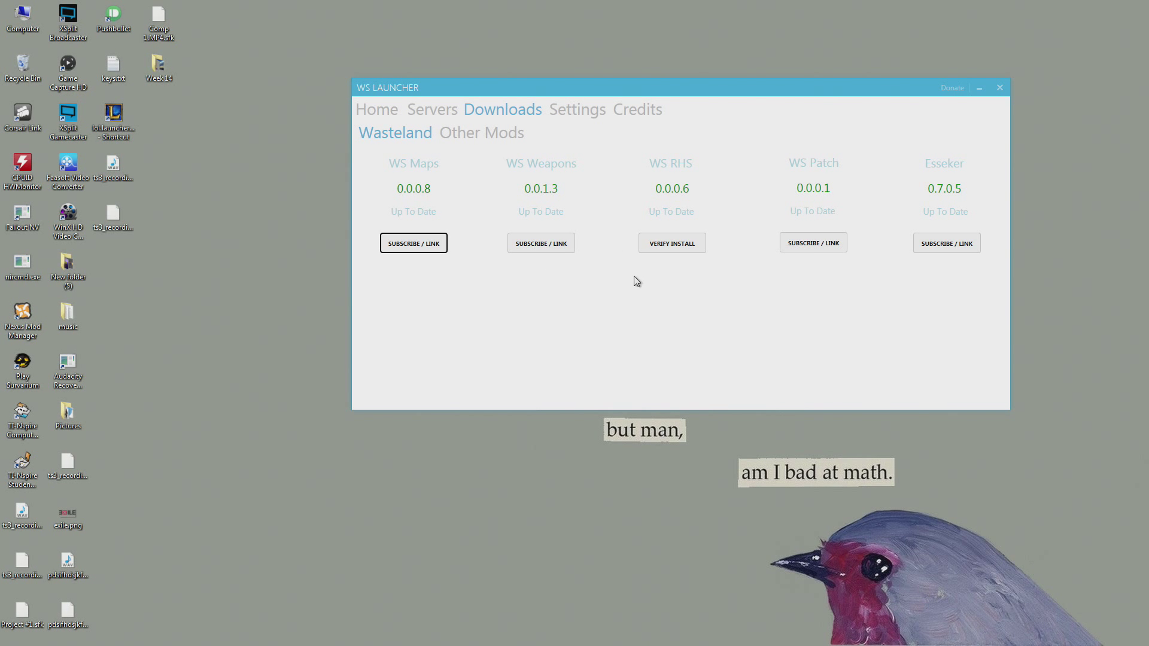
pyautogui.moveTo(482, 252)
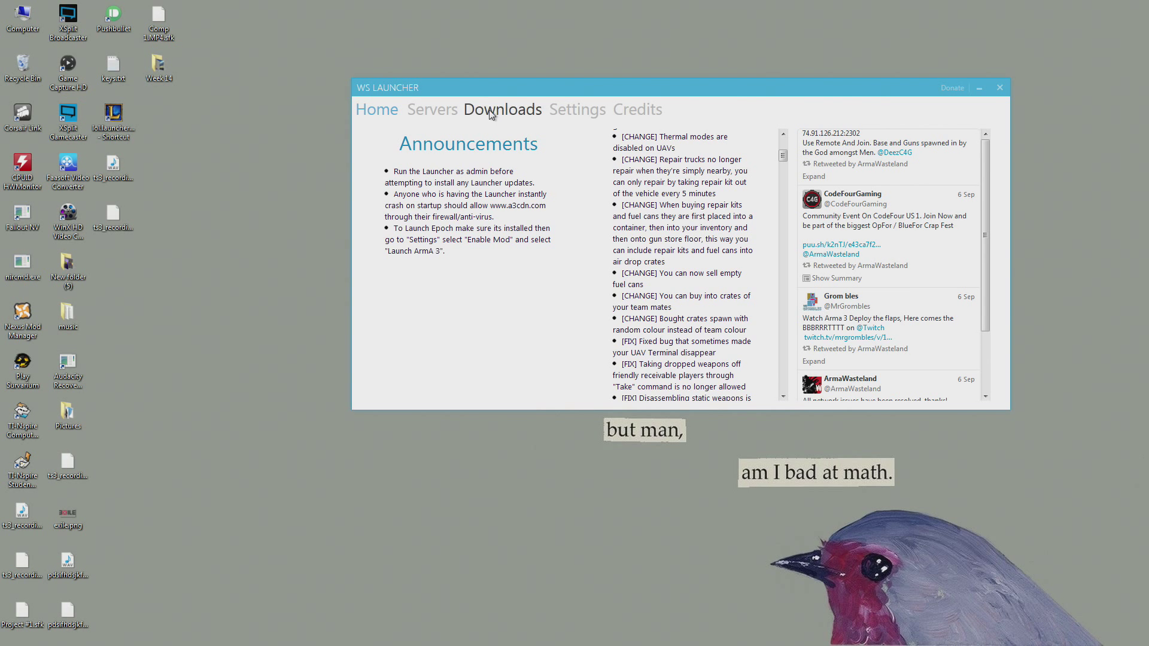
# - Browse the Servers list, selecting Chernarus Wasteland EU #1, then return to Home
pyautogui.click(432, 109)
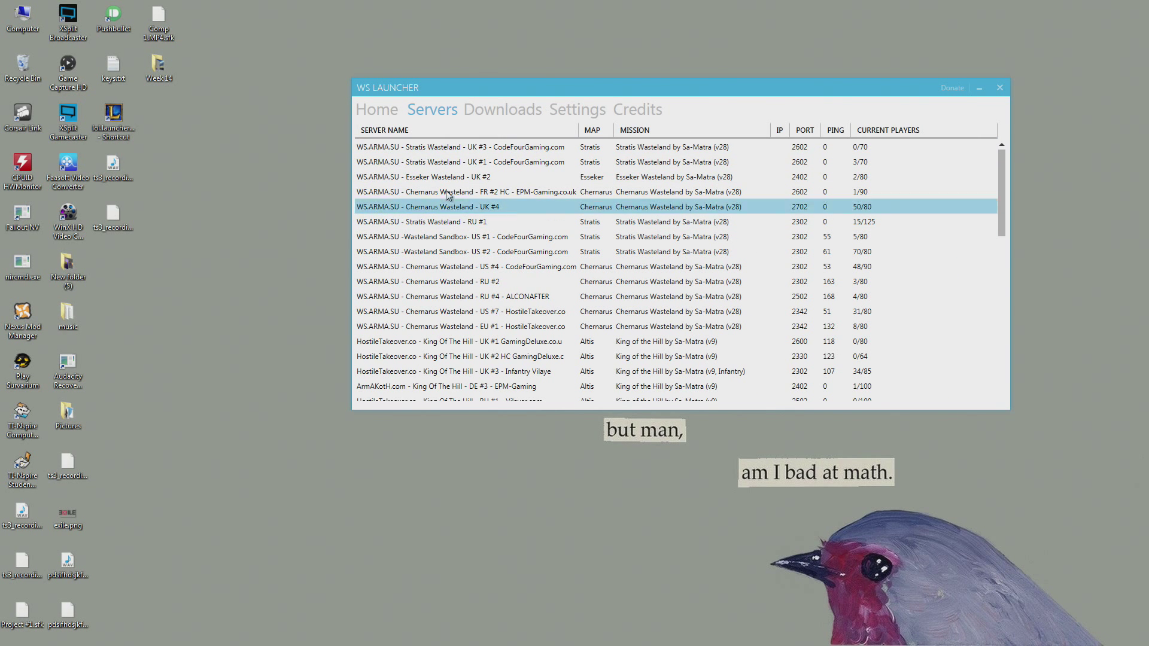
pyautogui.click(461, 326)
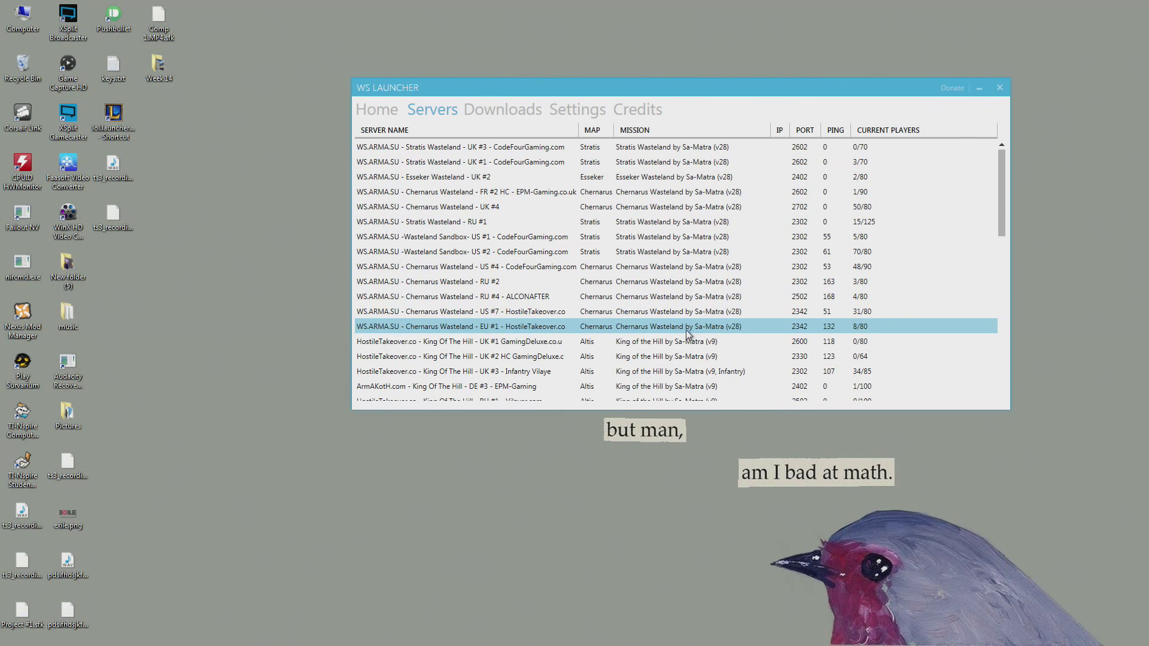
pyautogui.click(461, 161)
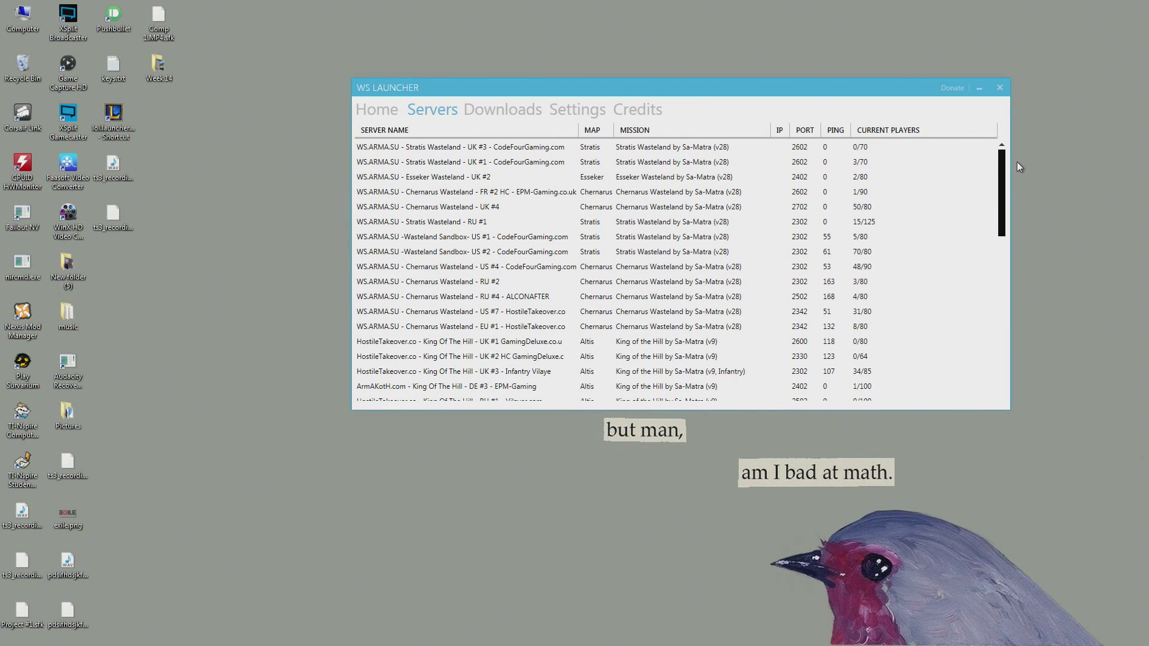
pyautogui.click(377, 109)
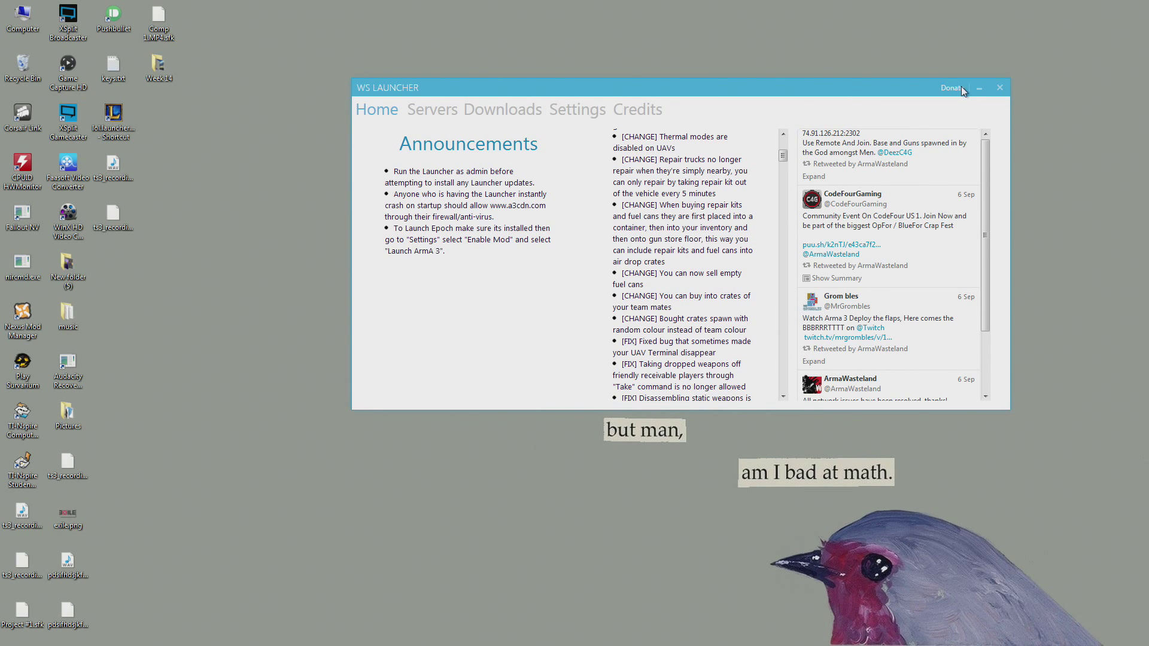
pyautogui.moveTo(999, 88)
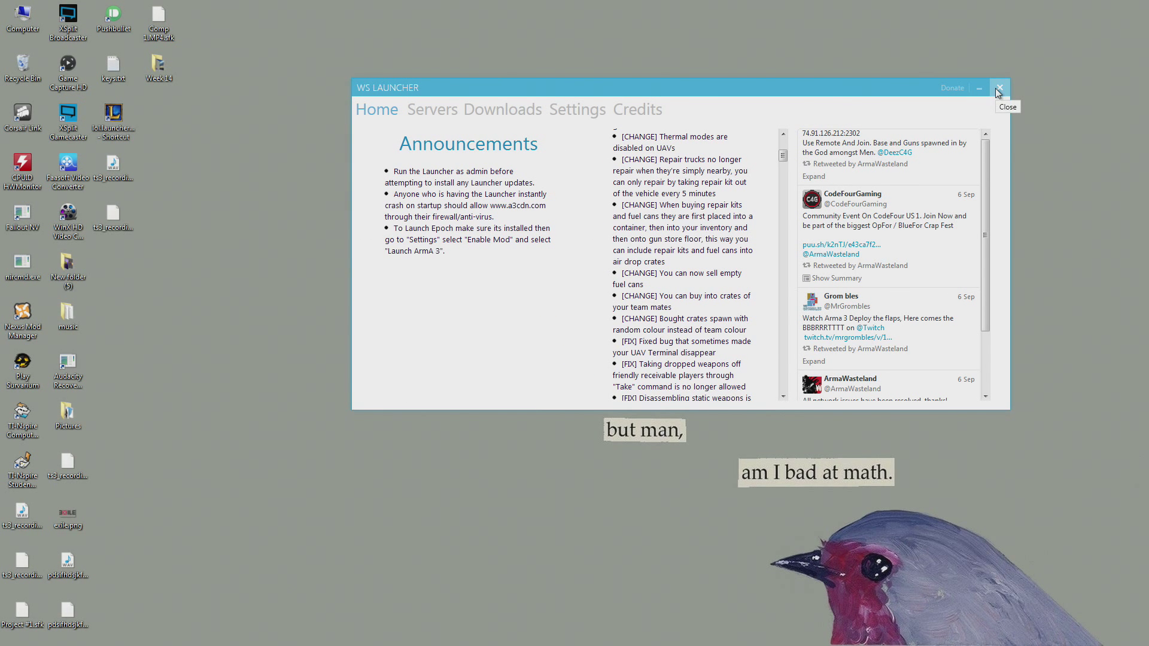